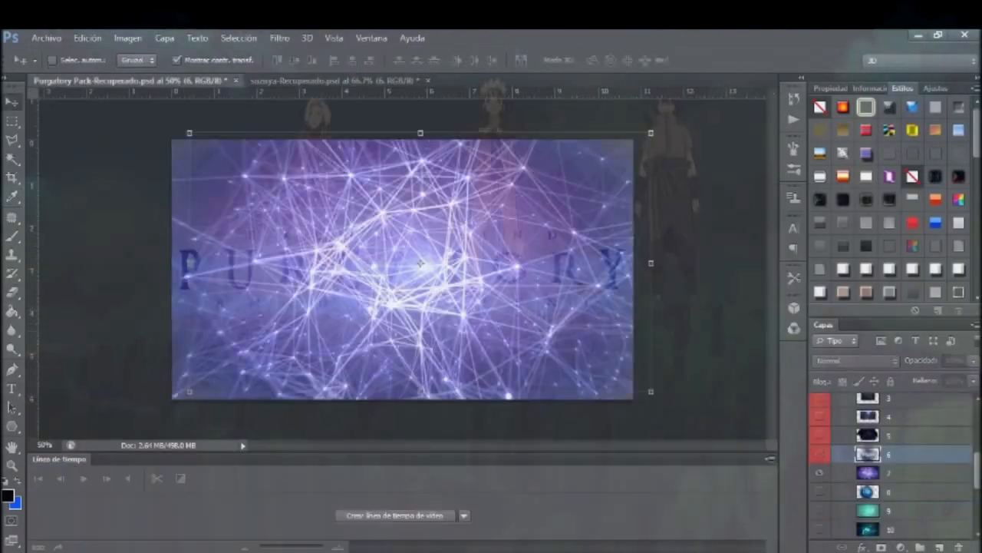
Step: Switch between the two open document tabs, ending on the green neon banner design
click(338, 80)
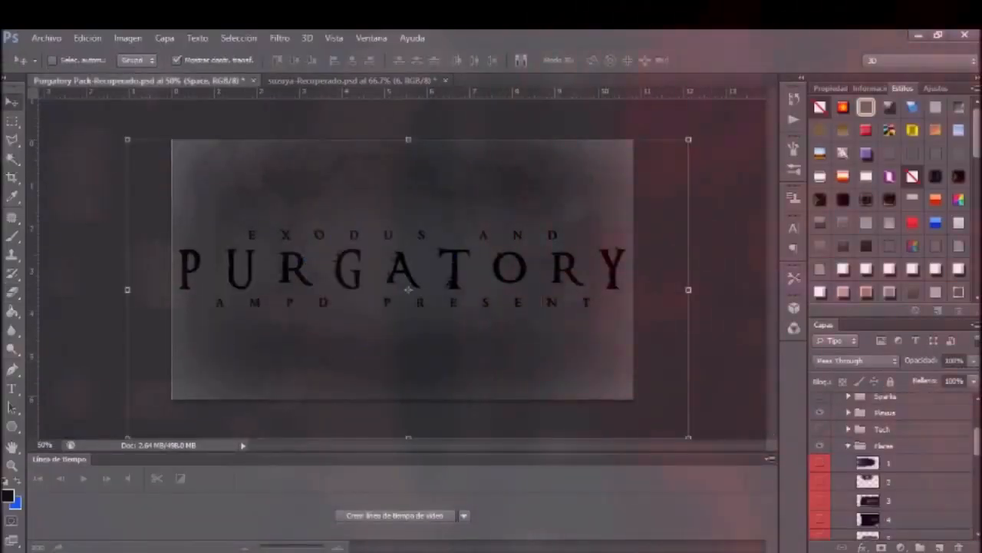
click(345, 80)
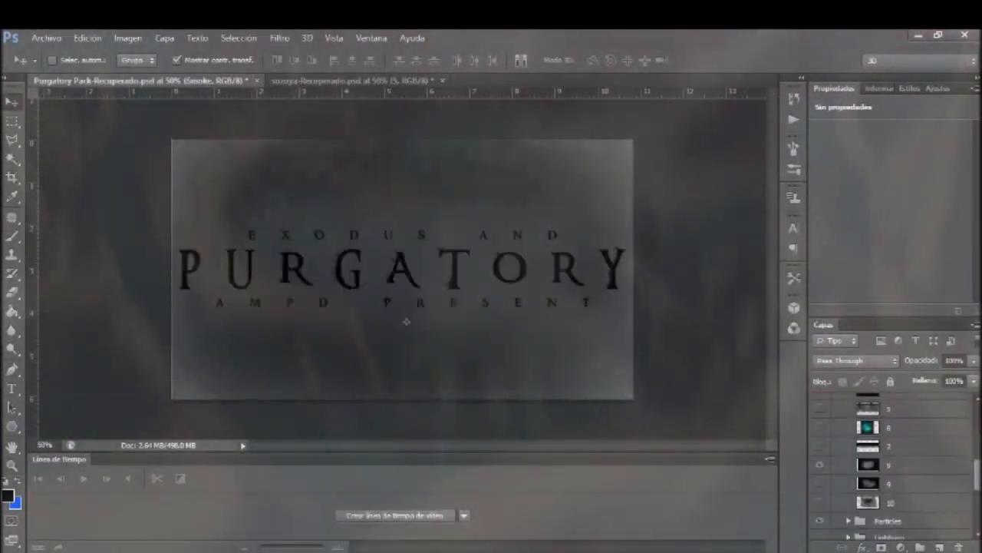
click(346, 79)
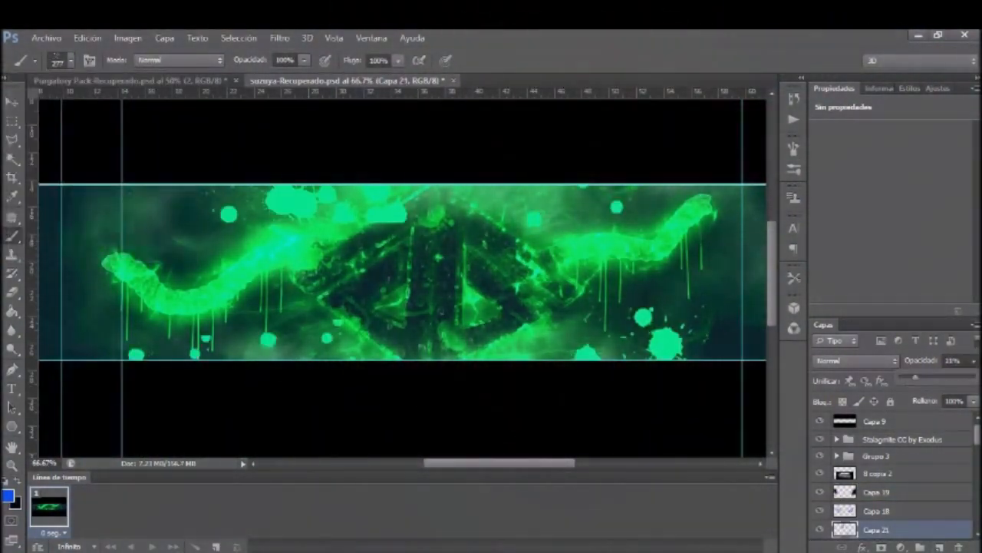
click(115, 79)
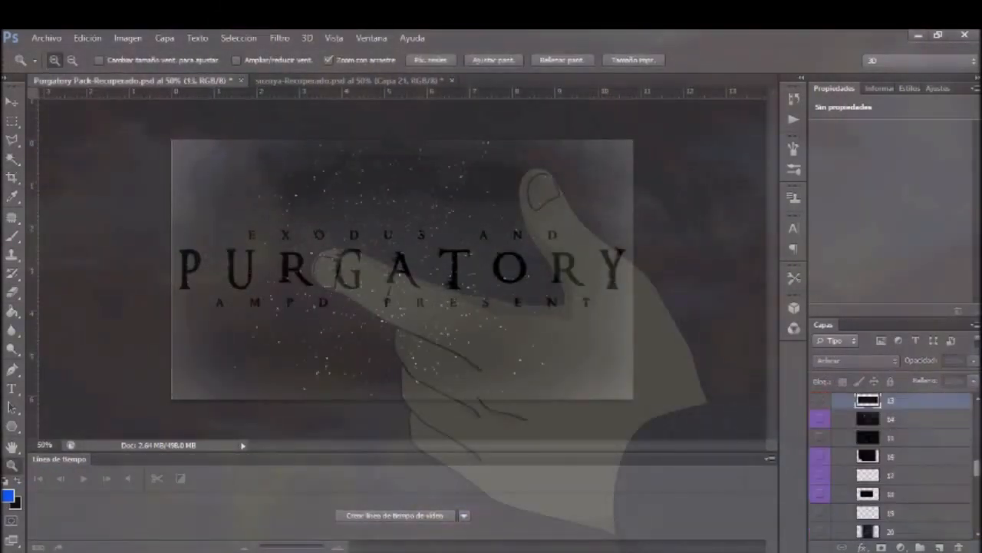
click(338, 80)
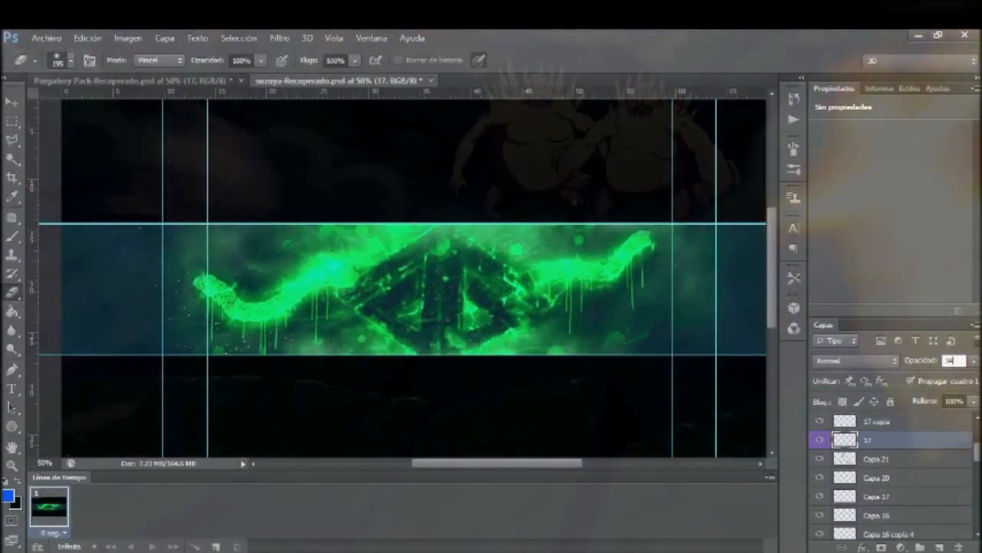